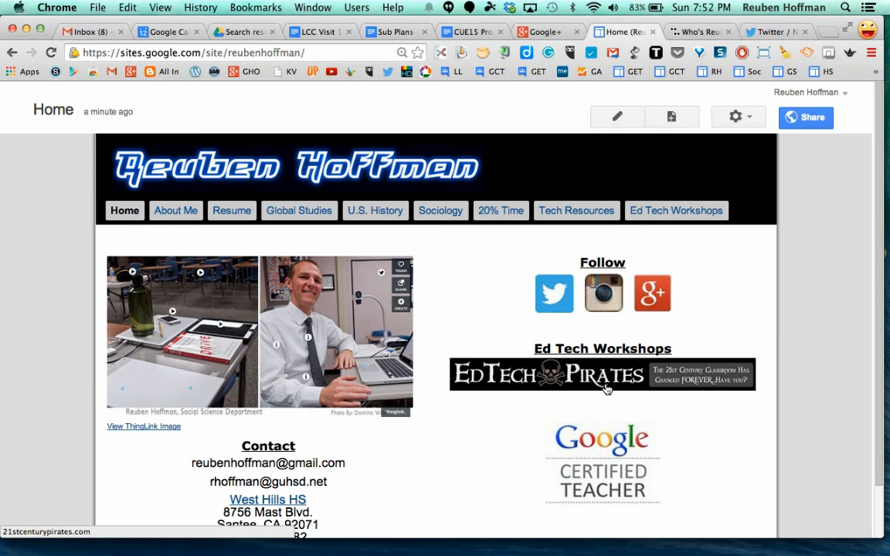
pyautogui.moveTo(408, 125)
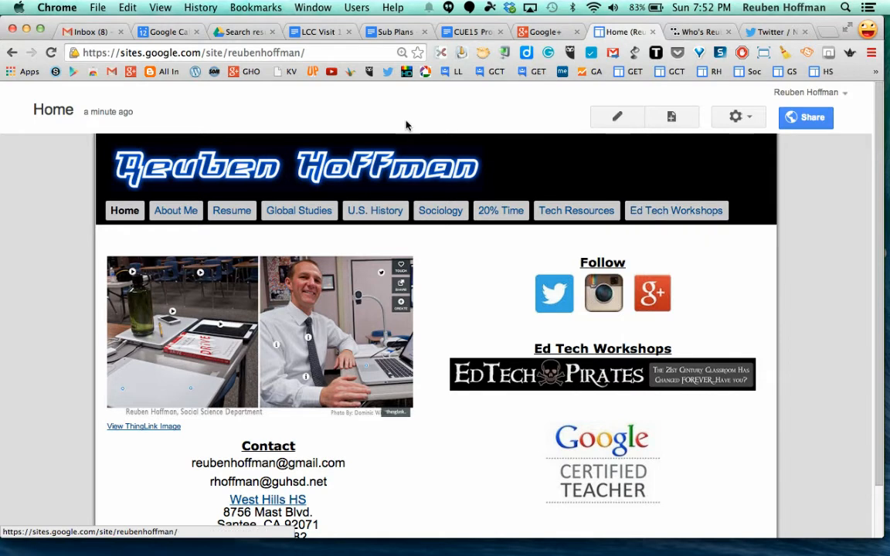
pyautogui.moveTo(352, 74)
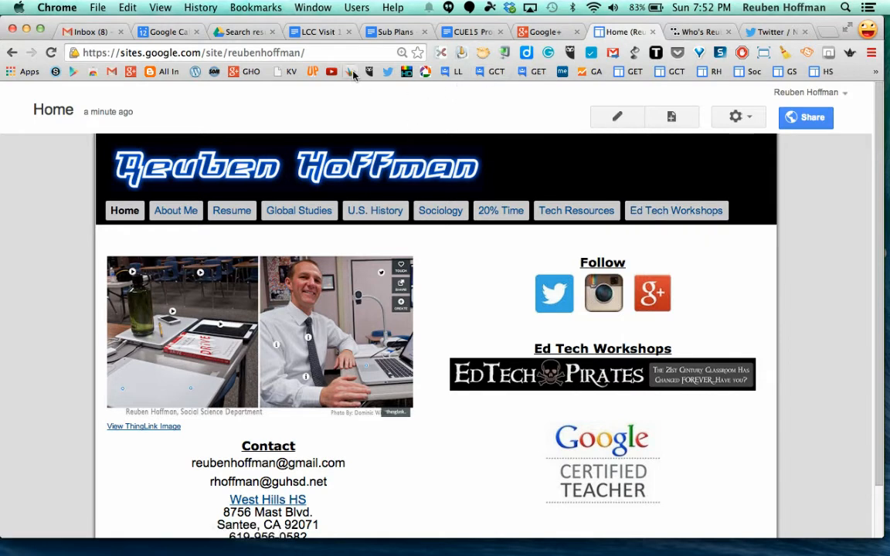
pyautogui.moveTo(214, 84)
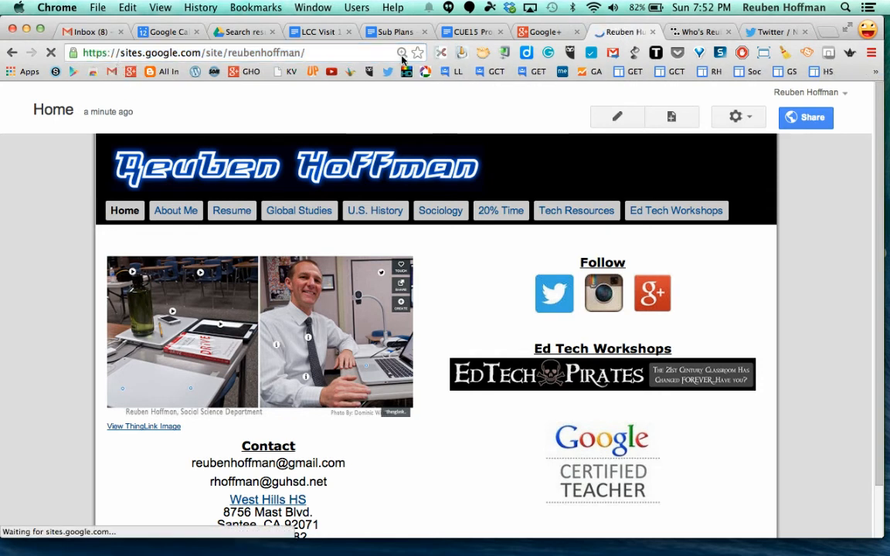
pyautogui.click(417, 53)
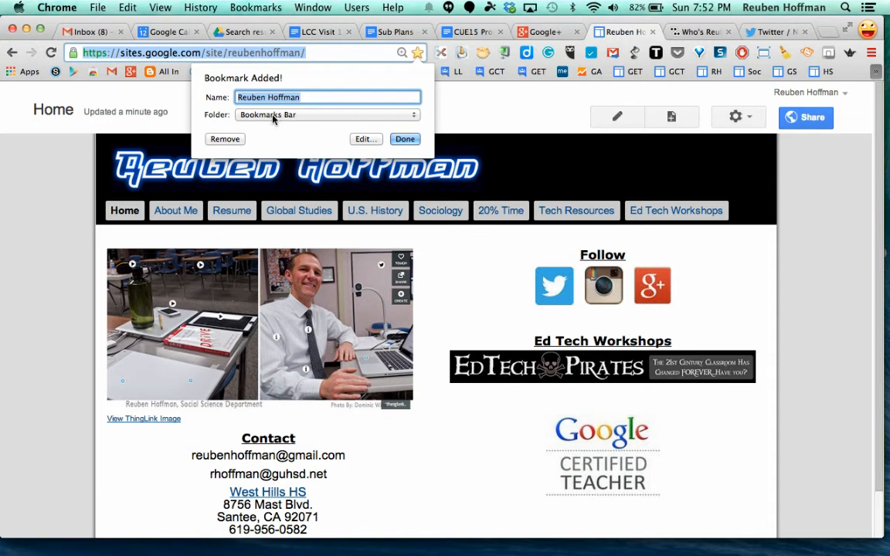
pyautogui.click(324, 114)
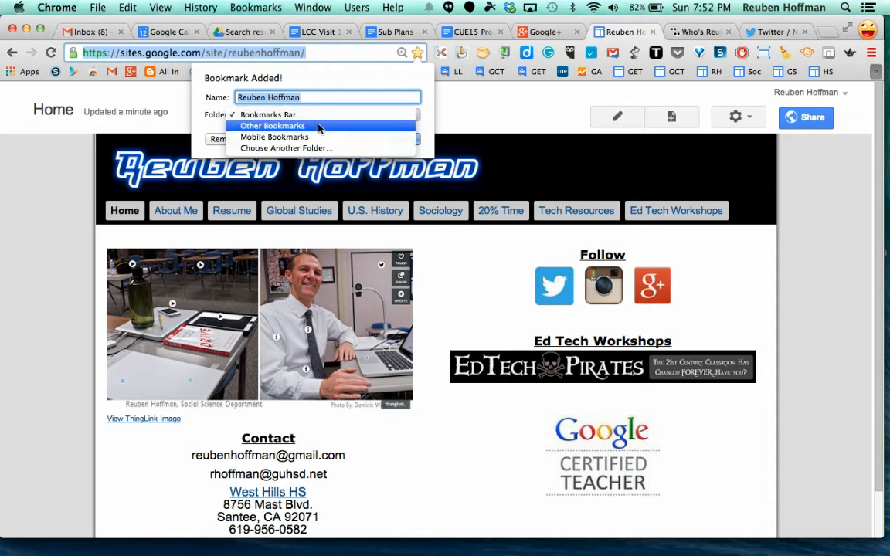
pyautogui.click(269, 114)
pyautogui.write('R')
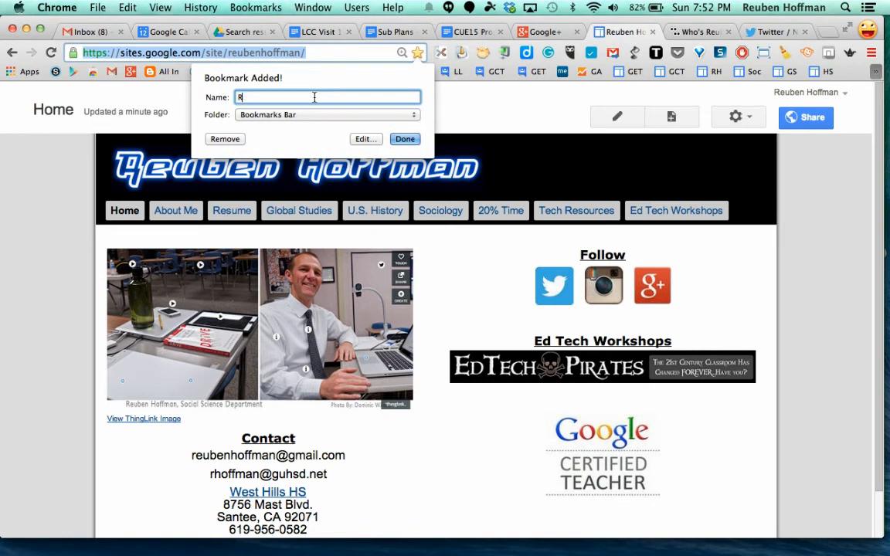
pyautogui.write('H')
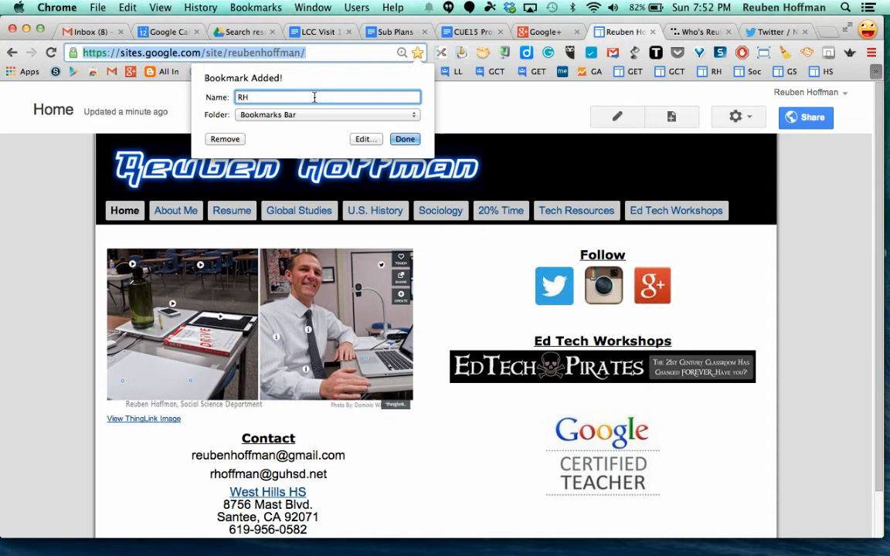
pyautogui.moveTo(711, 85)
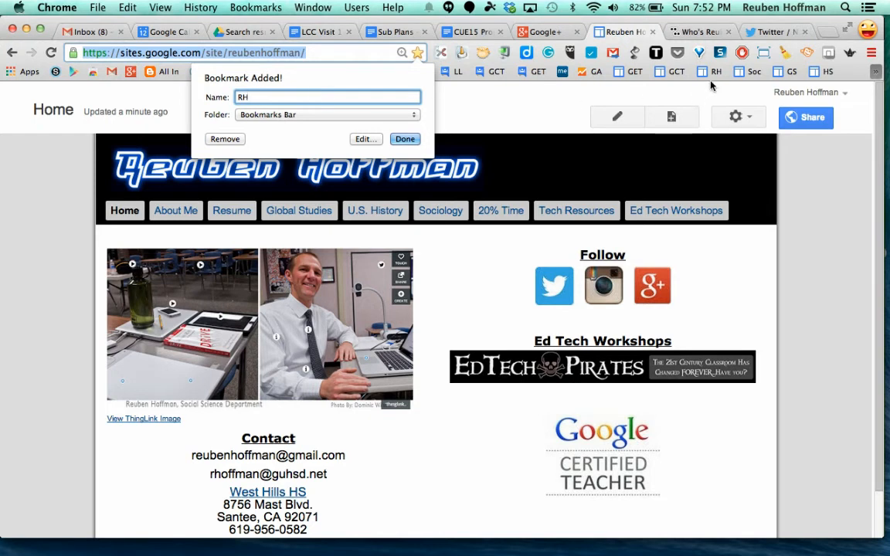
pyautogui.moveTo(709, 71)
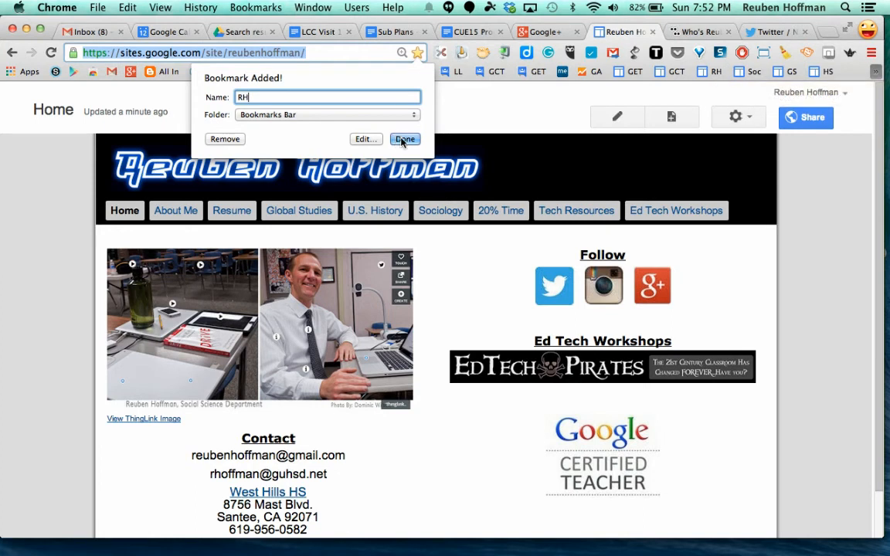
pyautogui.moveTo(250, 139)
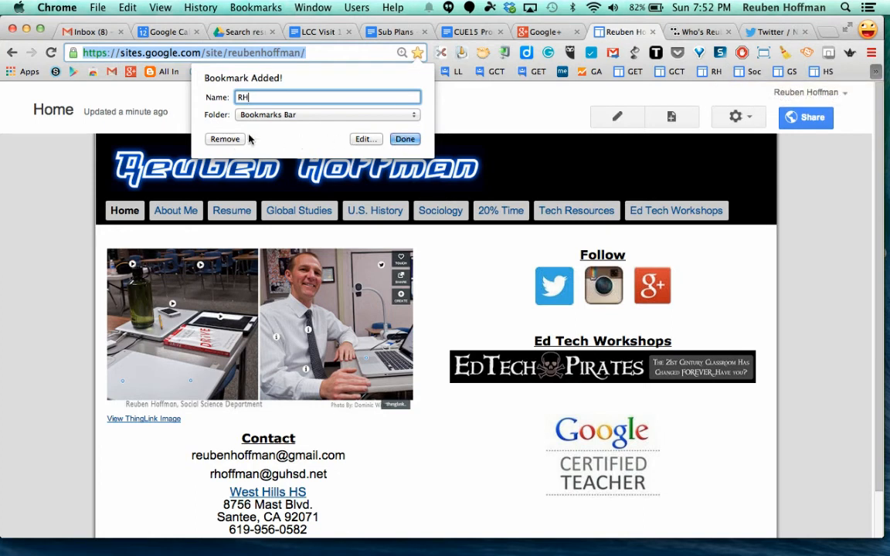
pyautogui.moveTo(458, 113)
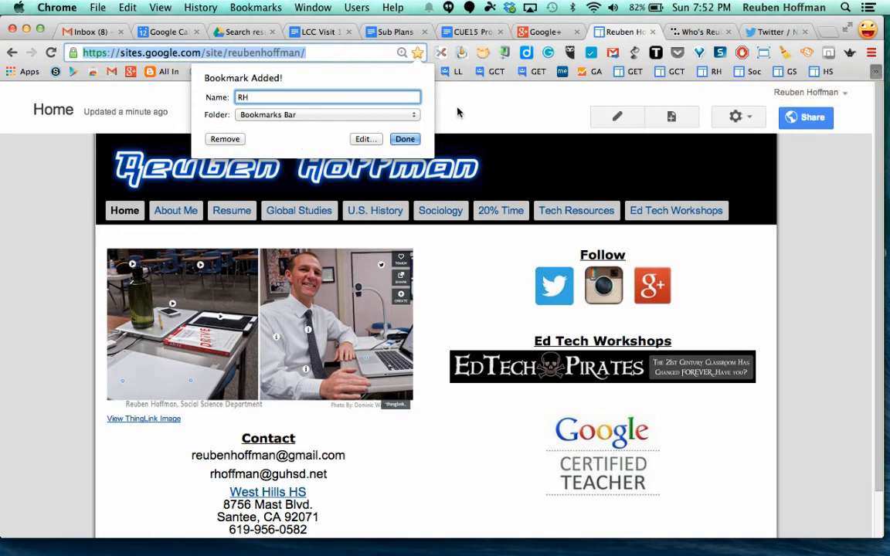
pyautogui.click(405, 139)
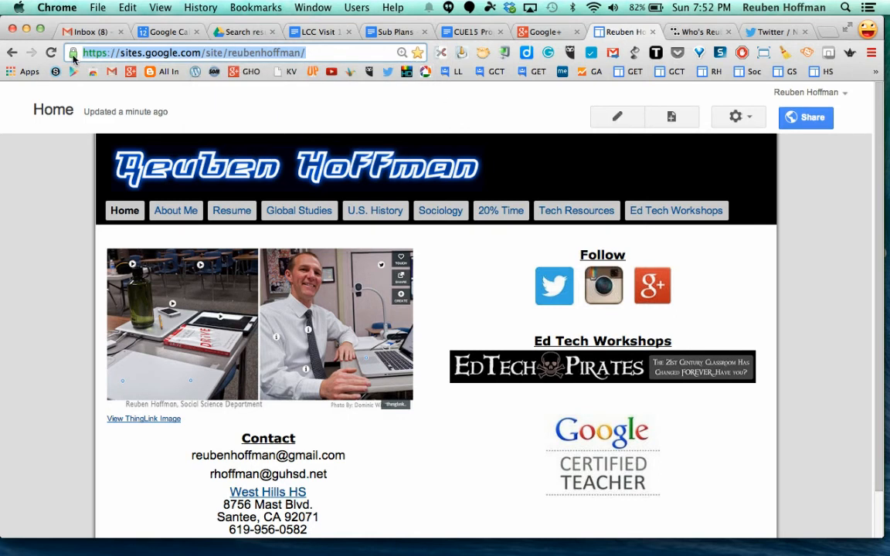
pyautogui.moveTo(71, 52)
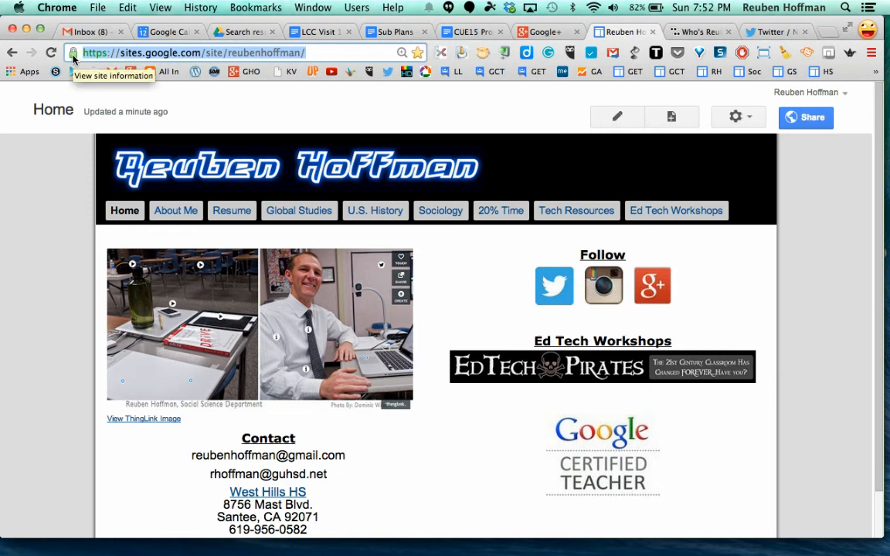
pyautogui.moveTo(168, 71)
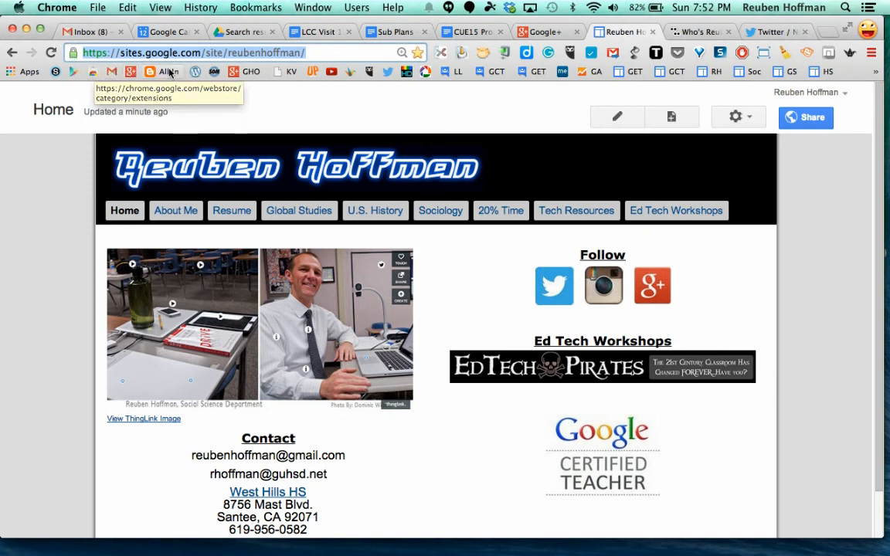
pyautogui.moveTo(245, 74)
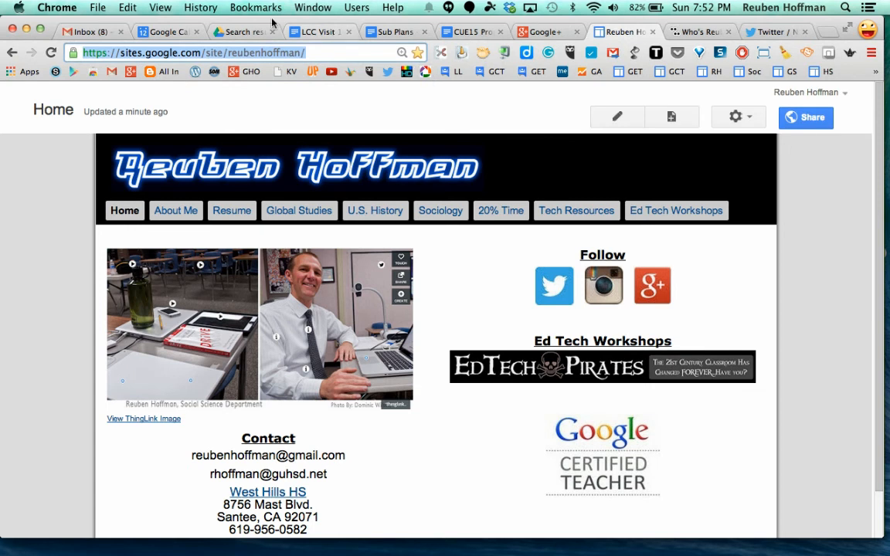
# Bring up Chrome's Bookmark Manager from the bookmarks options menu.
pyautogui.click(257, 6)
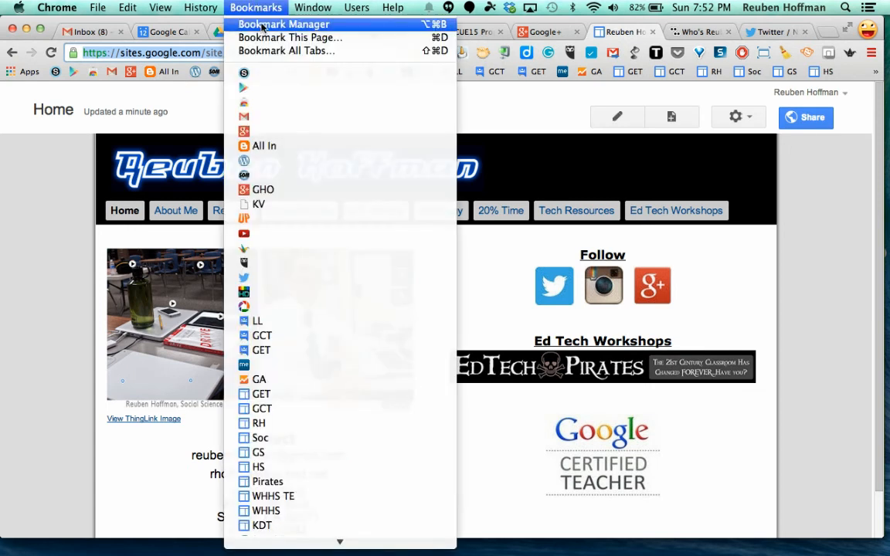
pyautogui.click(285, 25)
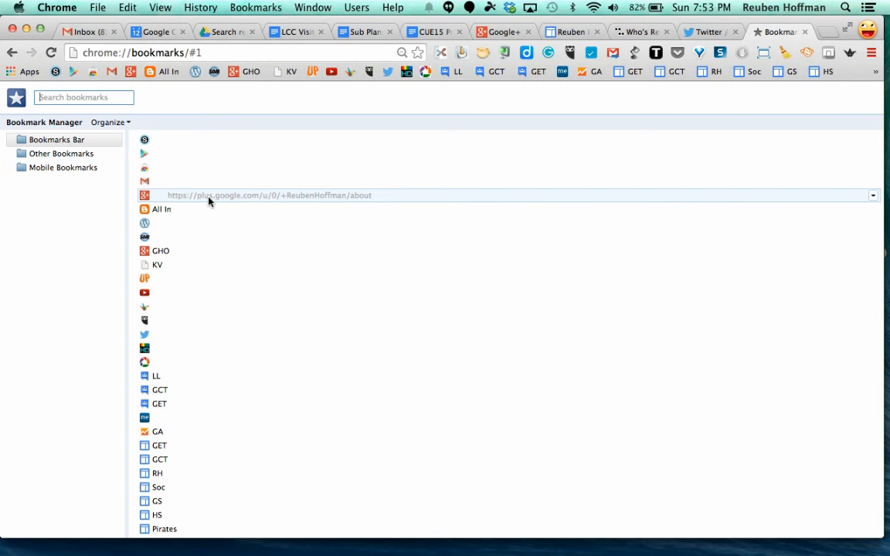
pyautogui.moveTo(189, 202)
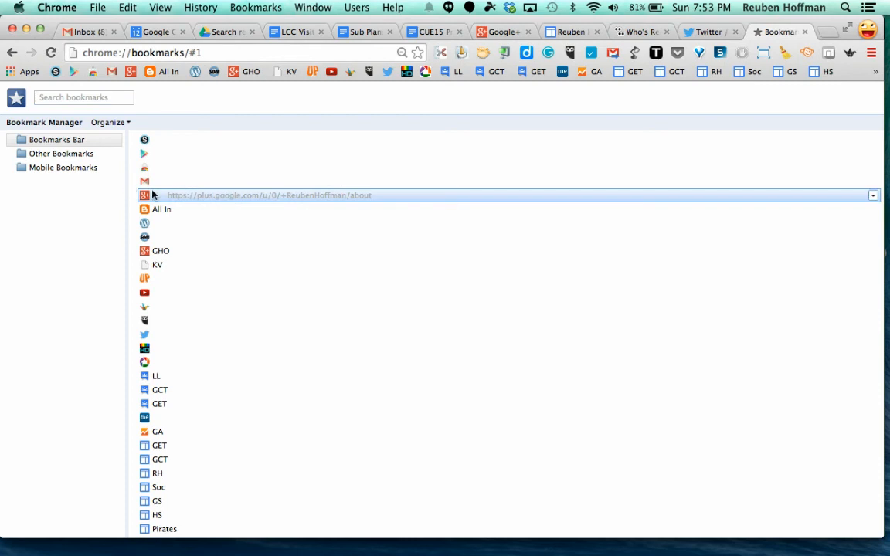
pyautogui.moveTo(185, 186)
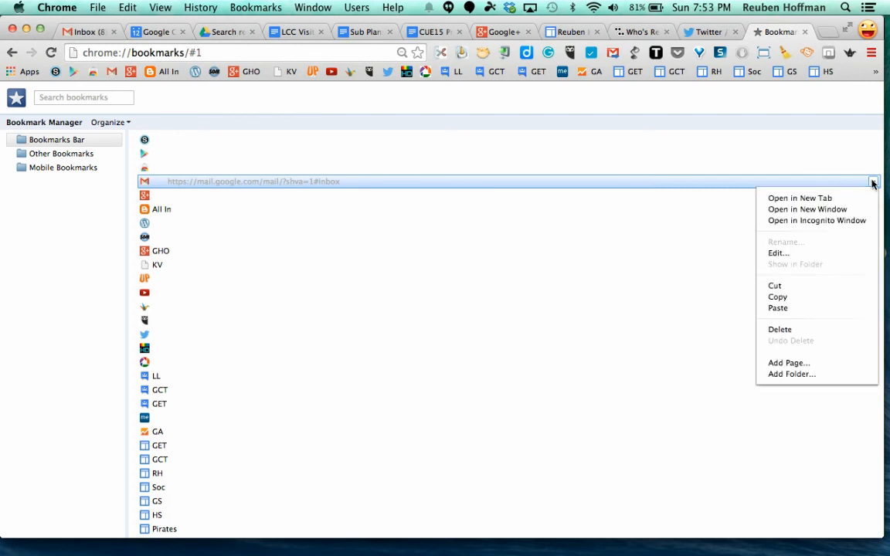
# Edit the Gmail bookmark and clear its name so only the icon remains.
pyautogui.click(778, 254)
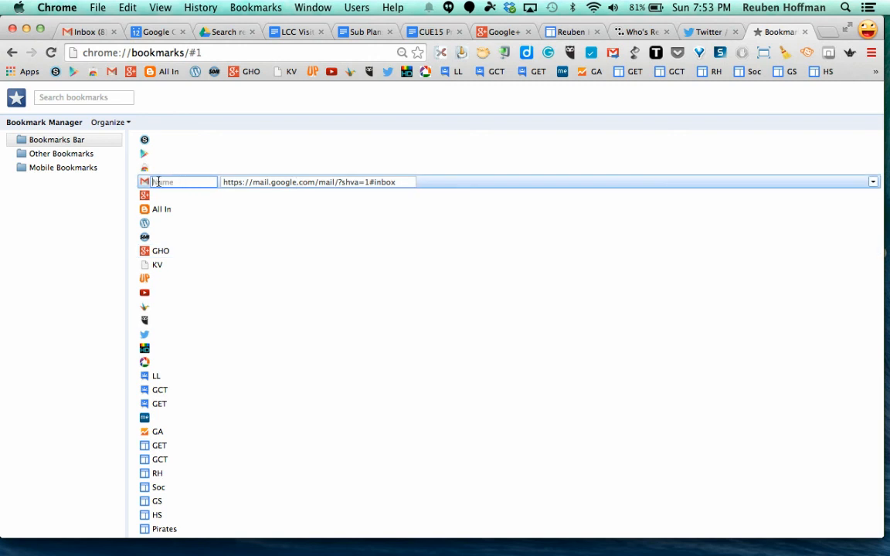
pyautogui.moveTo(161, 176)
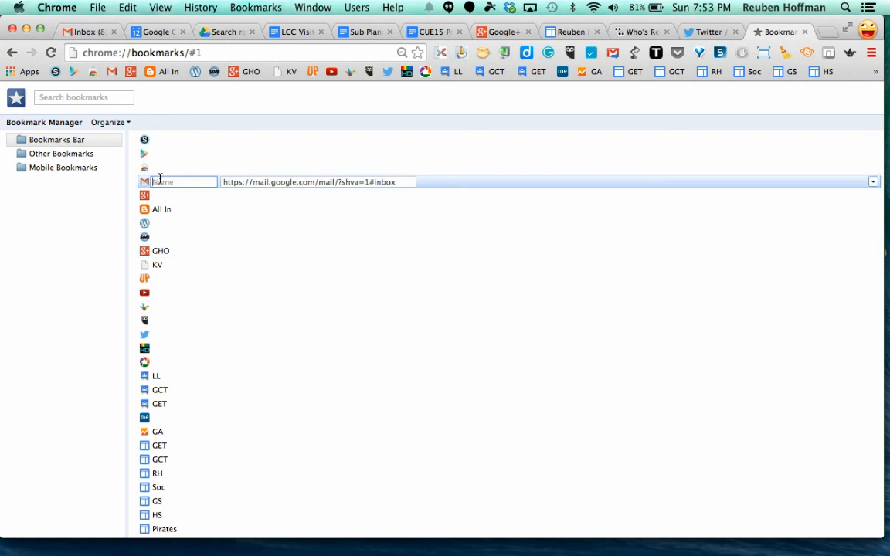
pyautogui.click(160, 209)
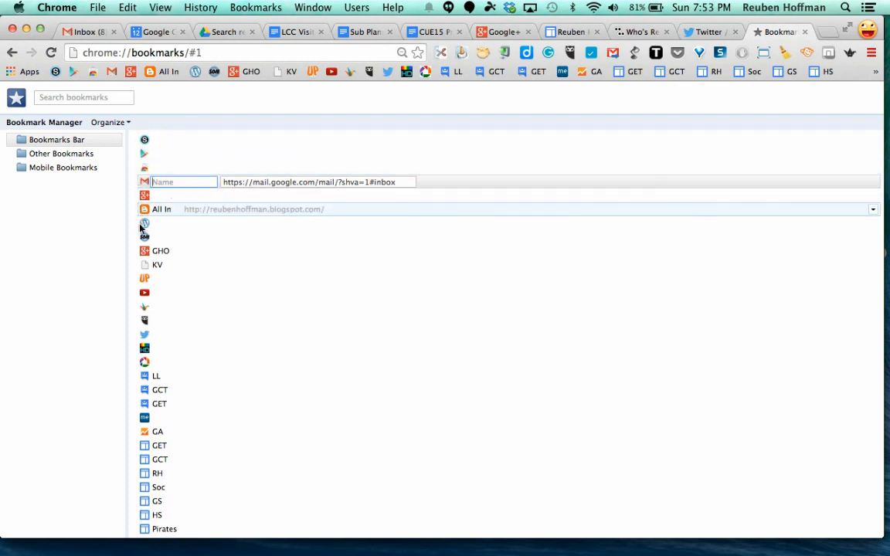
pyautogui.click(145, 238)
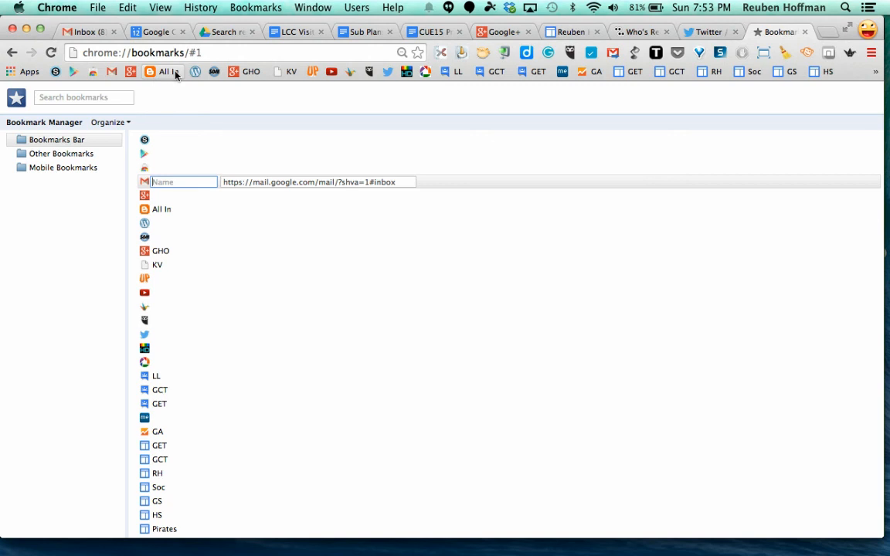
pyautogui.moveTo(291, 71)
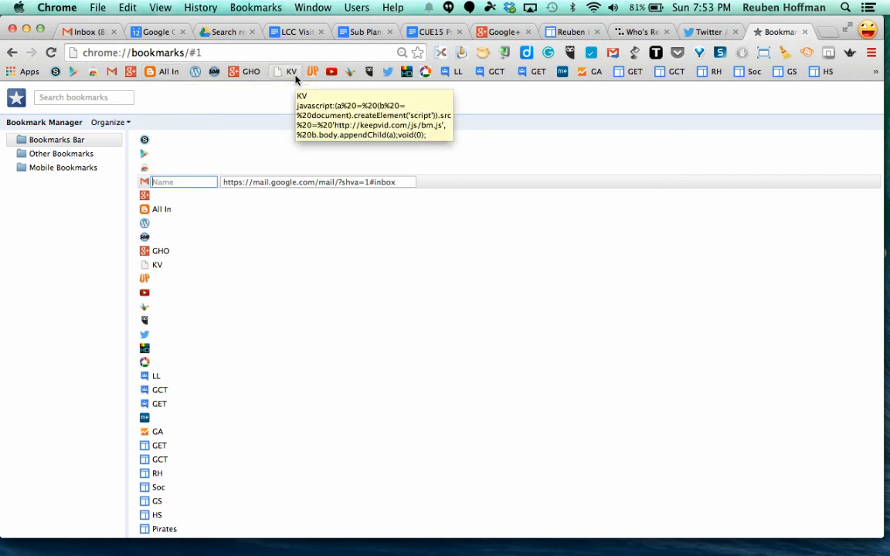